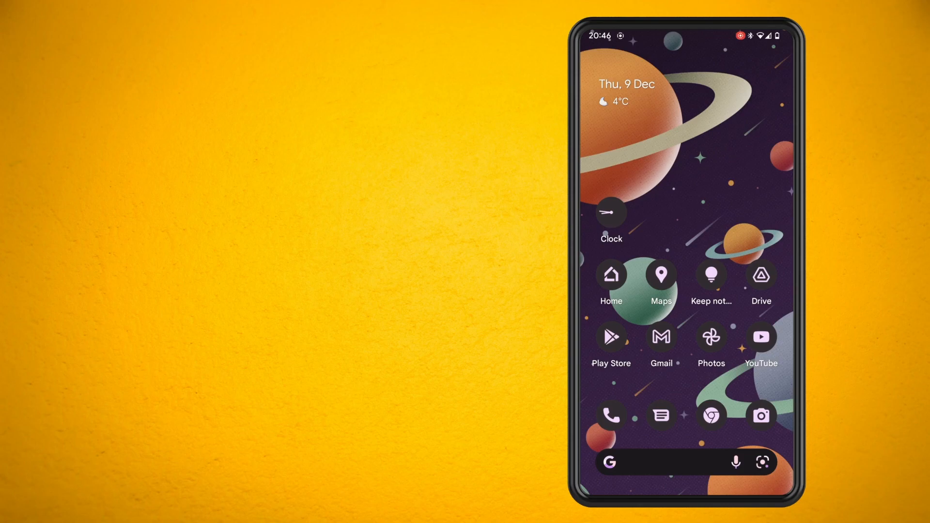
Launch Google Photos from the home screen
click(710, 338)
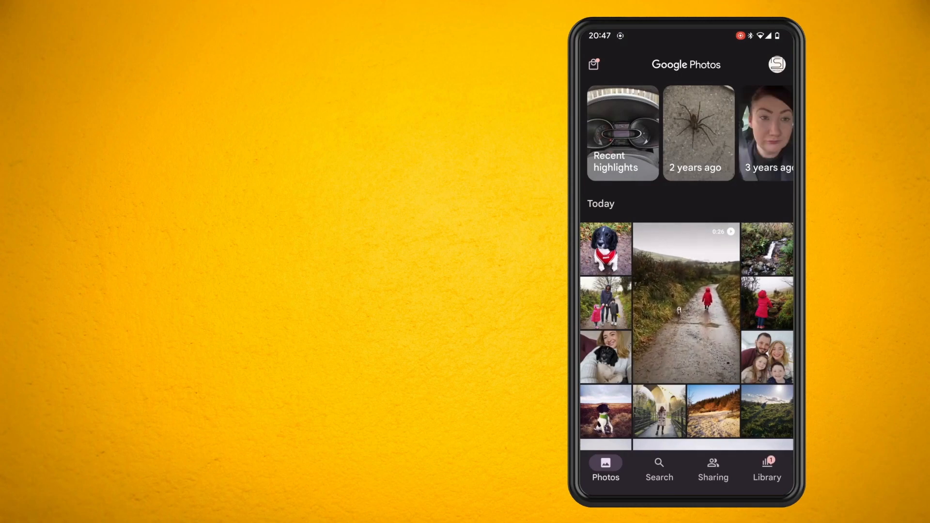
Reach the Memories settings page via the account menu and Photos settings
scroll(left, 3)
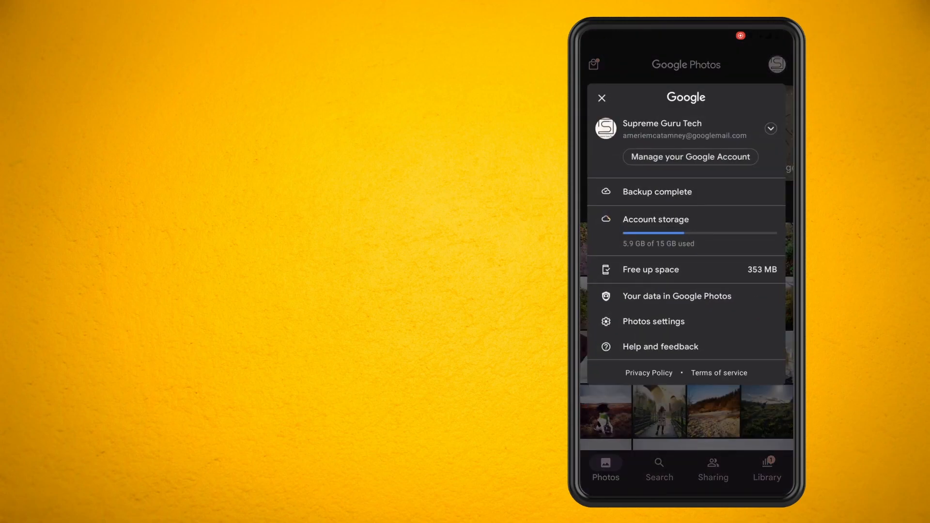
click(653, 320)
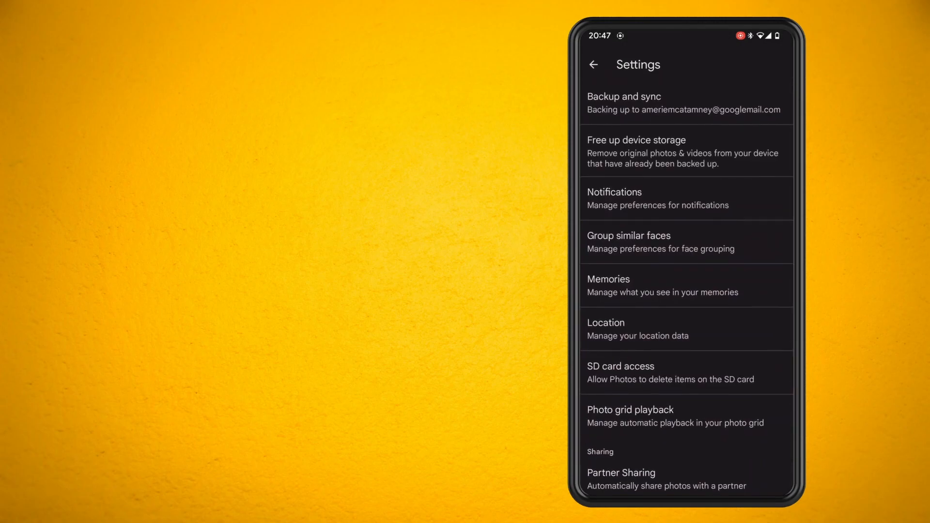
click(663, 285)
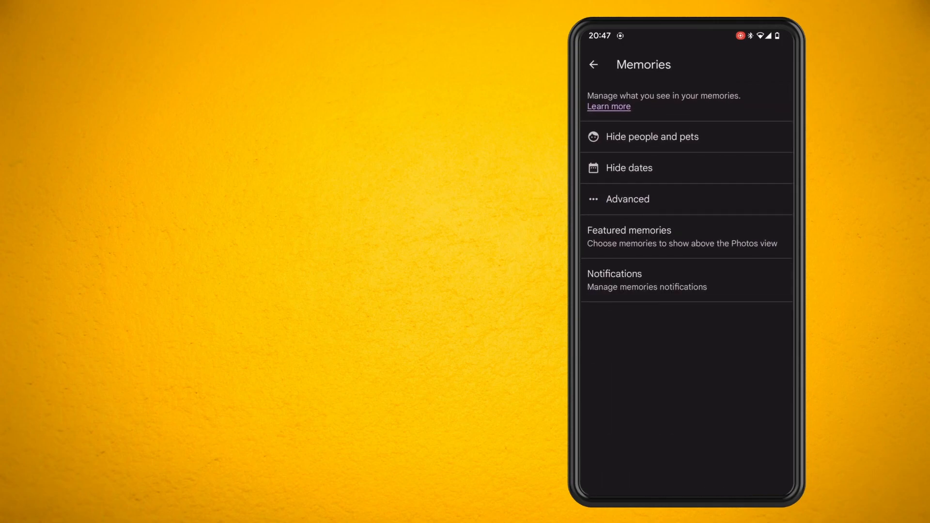
Start adding a hidden date range, picking 1–9 December 2021 in the calendar
click(651, 137)
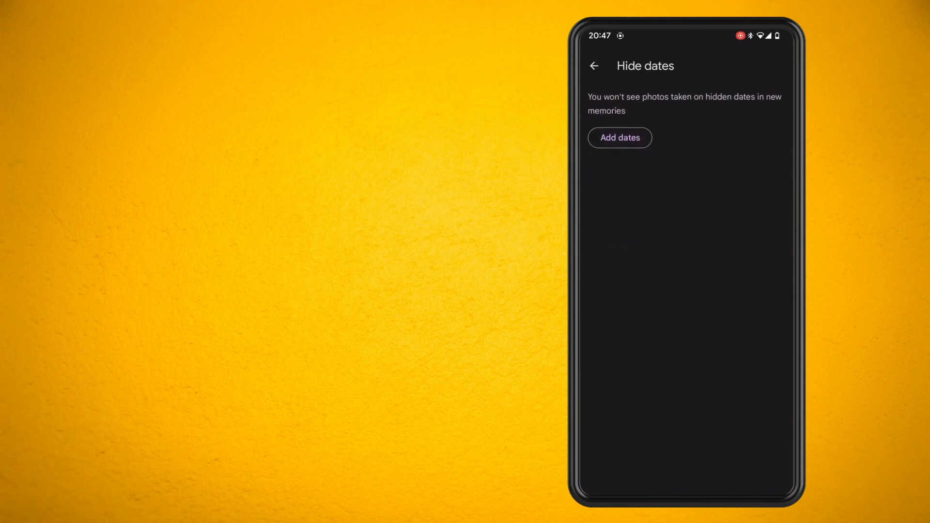
click(619, 137)
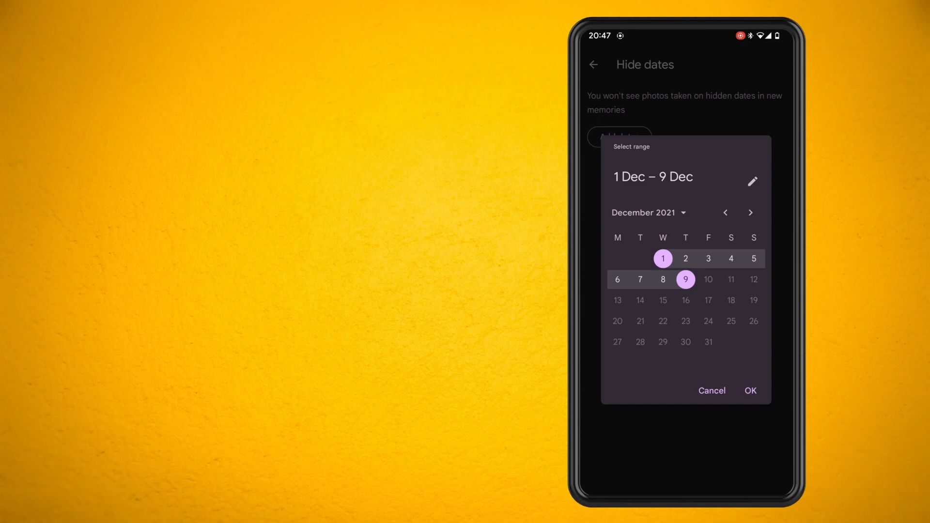
Confirm hiding 1–9 Dec 2021 from memories and return to Memories settings
click(749, 390)
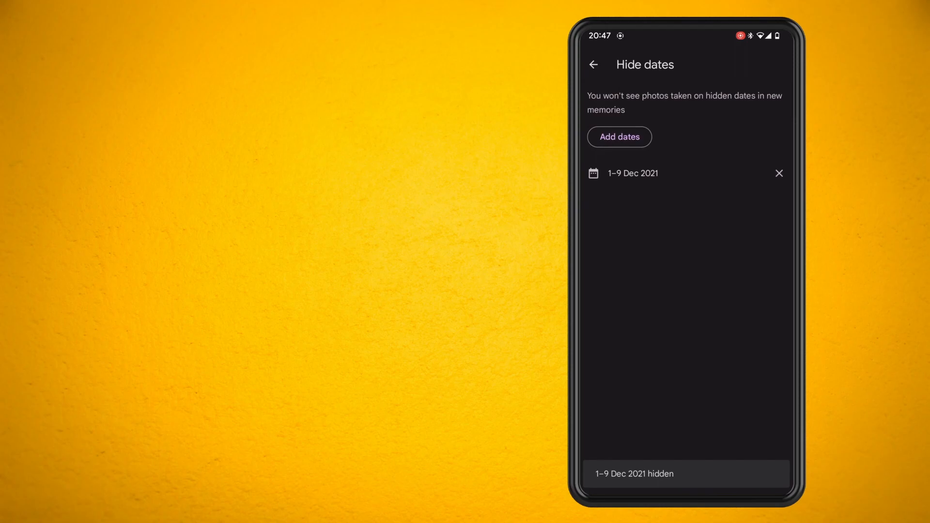
click(592, 64)
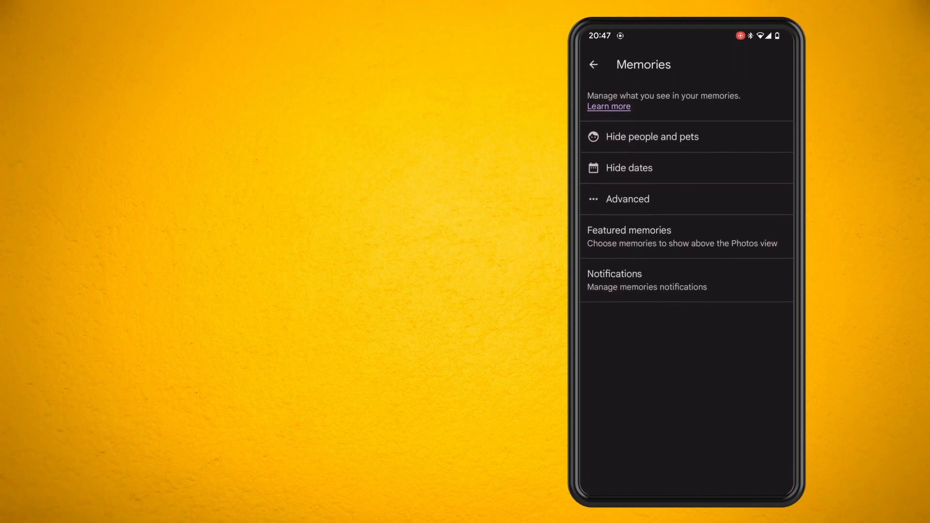